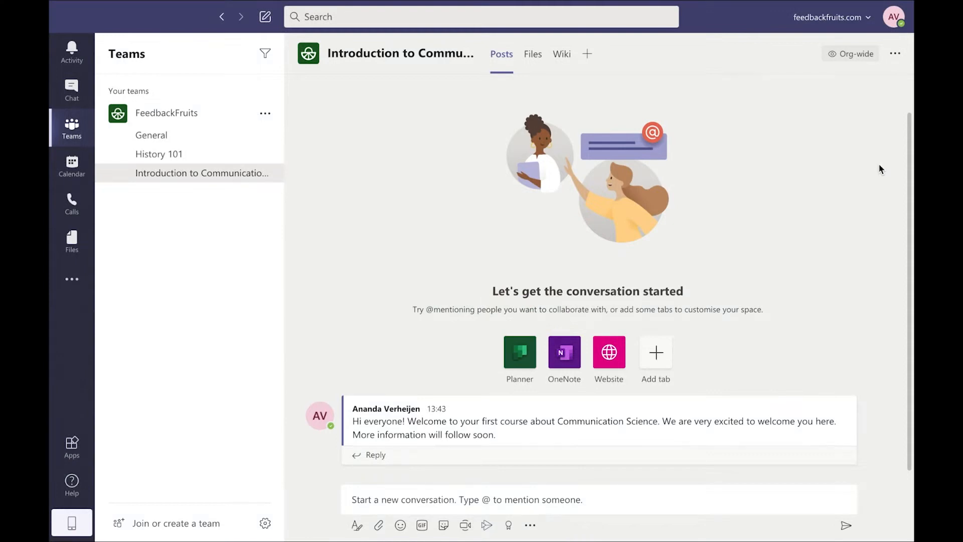
pyautogui.moveTo(317, 191)
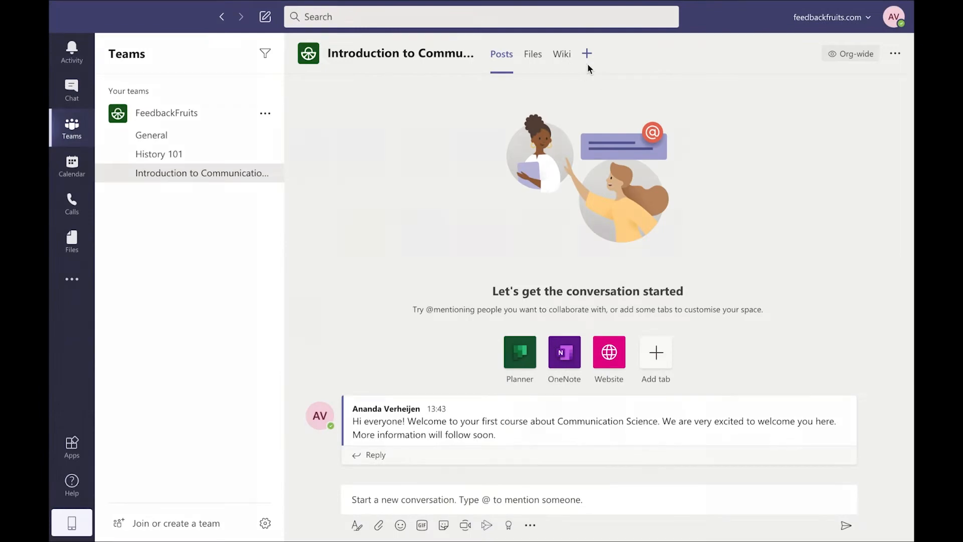
# Step: Open the Add a tab app gallery for the Introduction to Communication Science channel
pyautogui.click(586, 54)
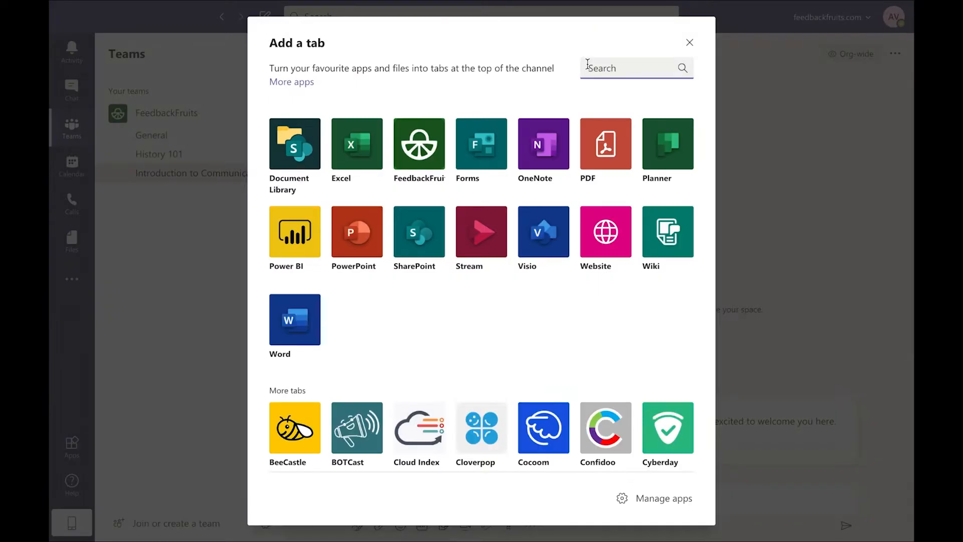
pyautogui.moveTo(418, 144)
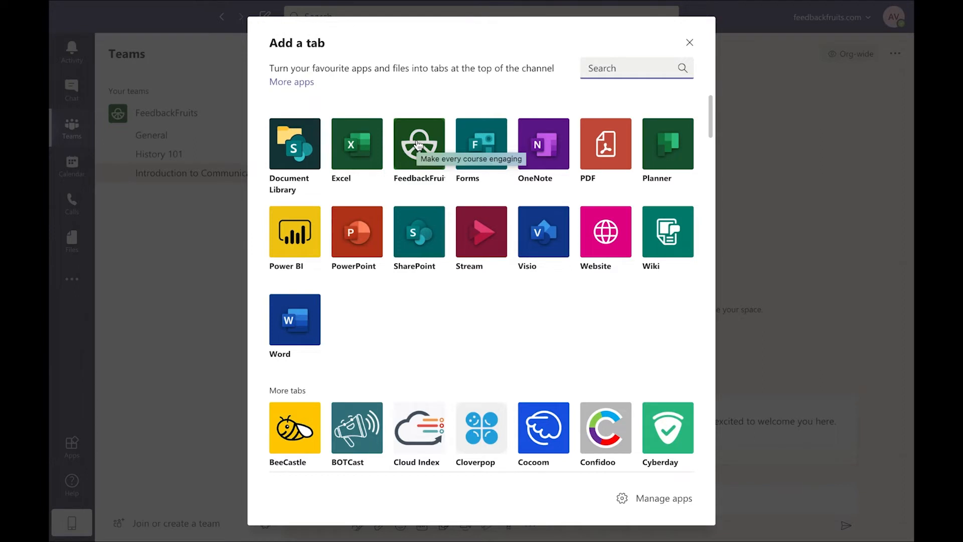
# Step: Choose FeedbackFruits and save a Peer Review activity named 'Draft report'
pyautogui.click(419, 145)
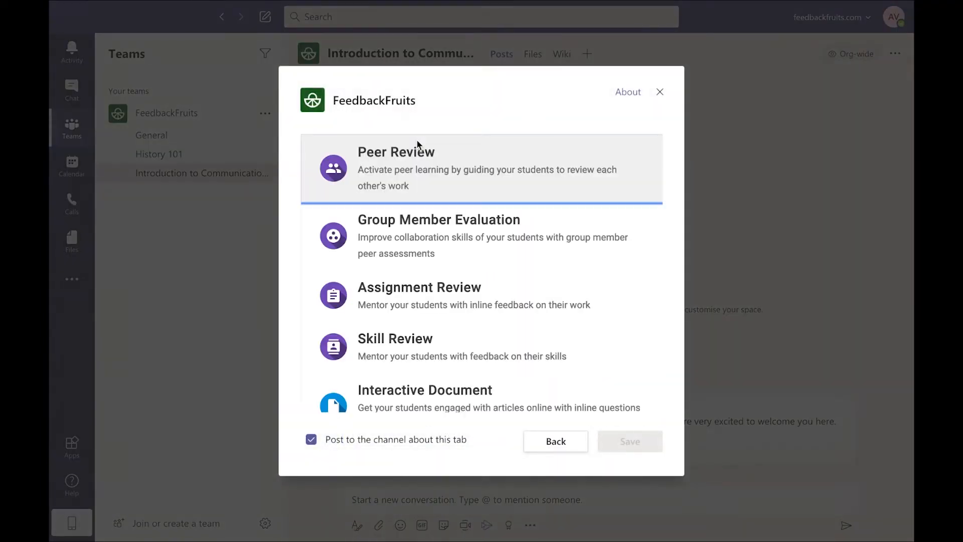
pyautogui.scroll(-3)
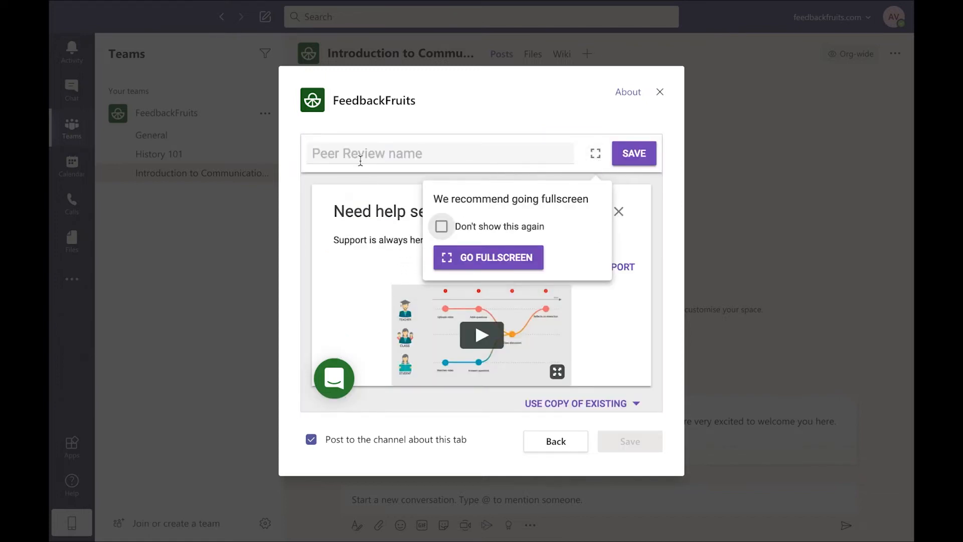
pyautogui.write('Draft report')
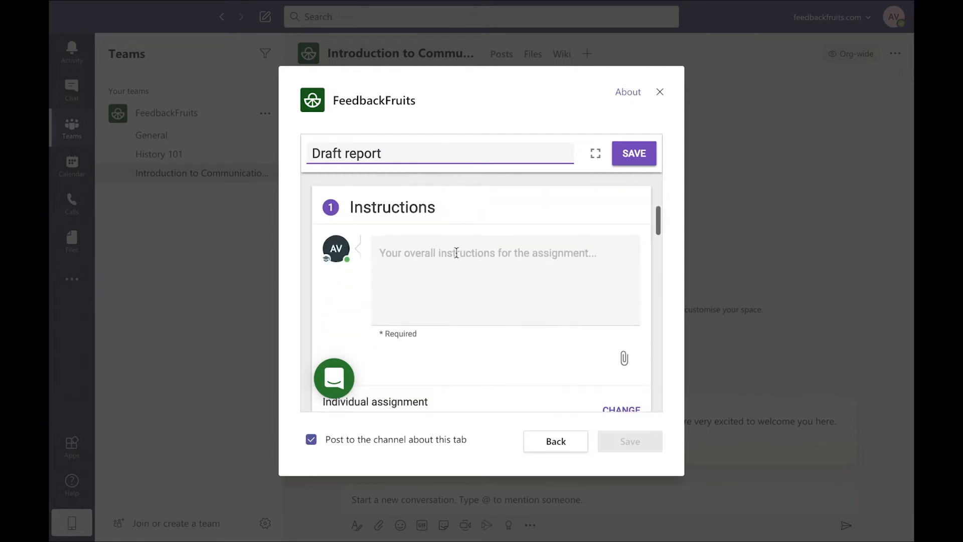
pyautogui.click(633, 152)
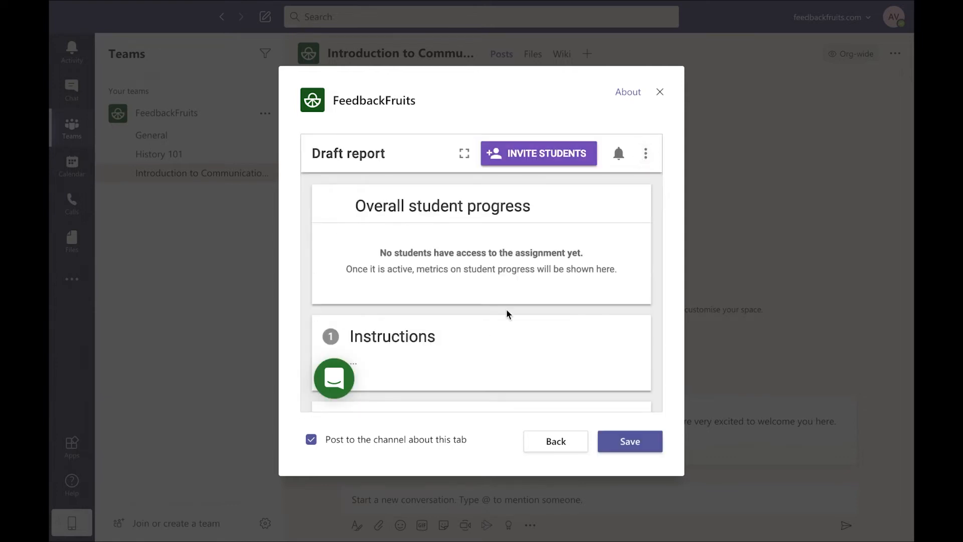
# Step: Confirm the FeedbackFruits dialog so 'Draft report' becomes a channel tab
pyautogui.click(630, 441)
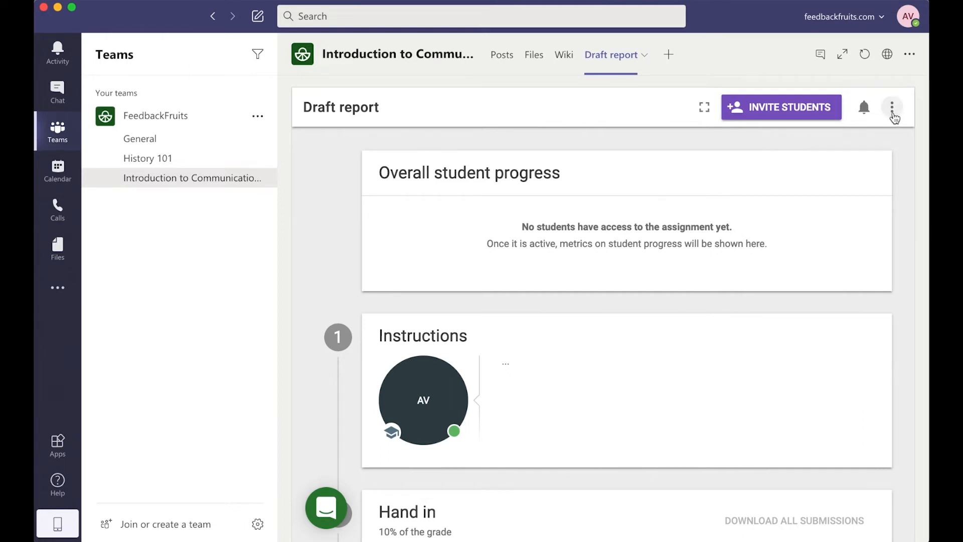
pyautogui.click(891, 107)
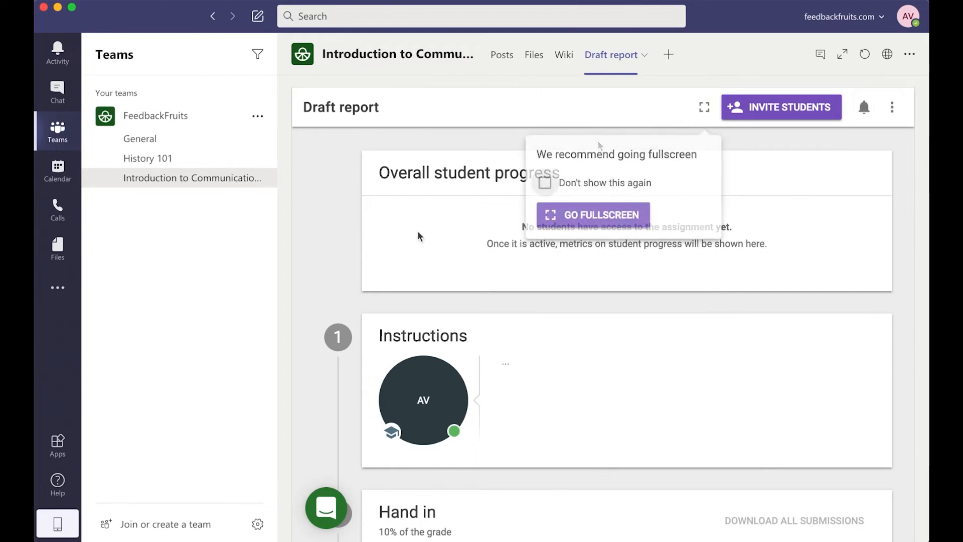
pyautogui.click(644, 54)
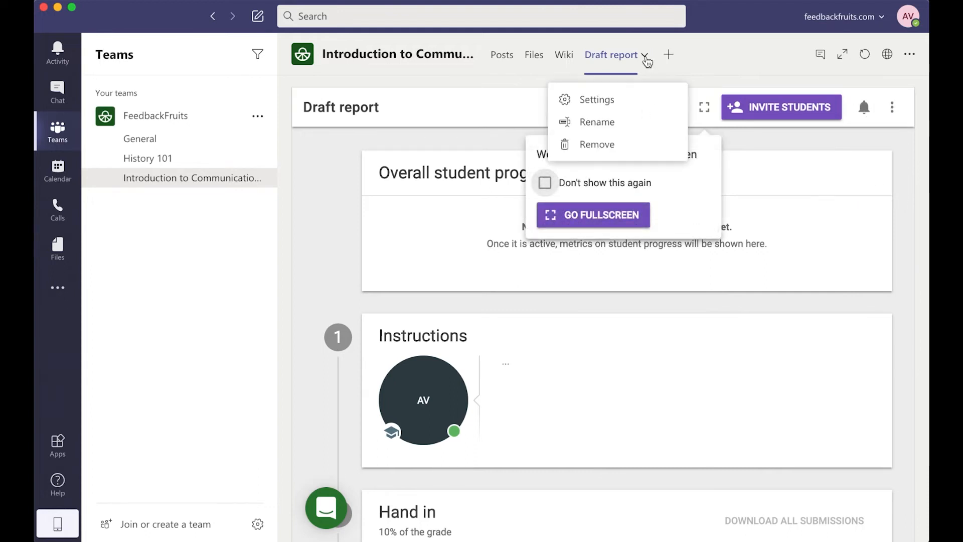
pyautogui.click(596, 144)
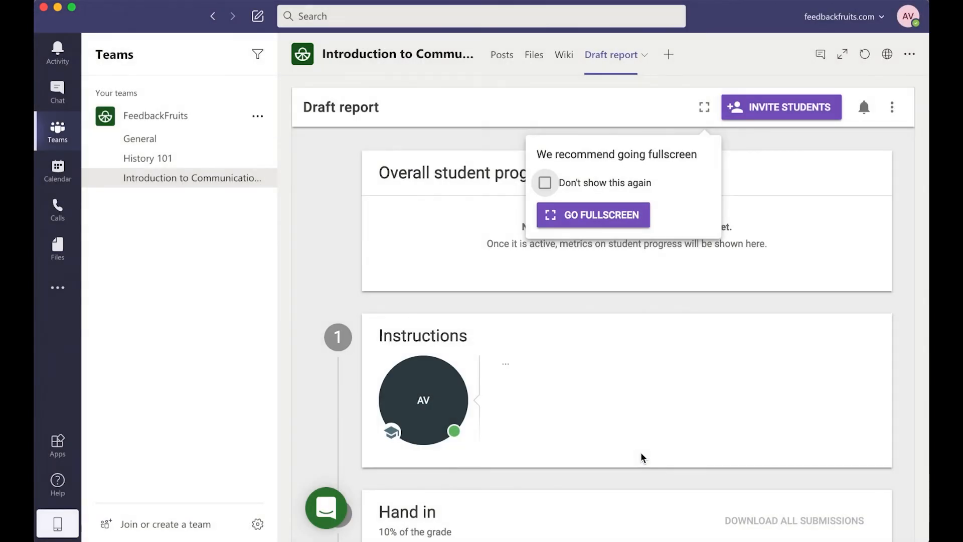
pyautogui.click(501, 54)
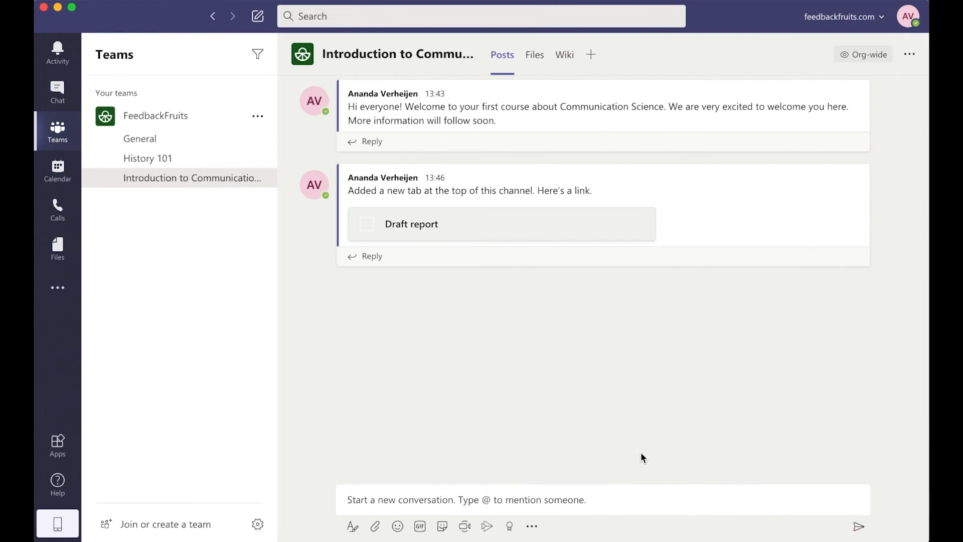
pyautogui.moveTo(536, 434)
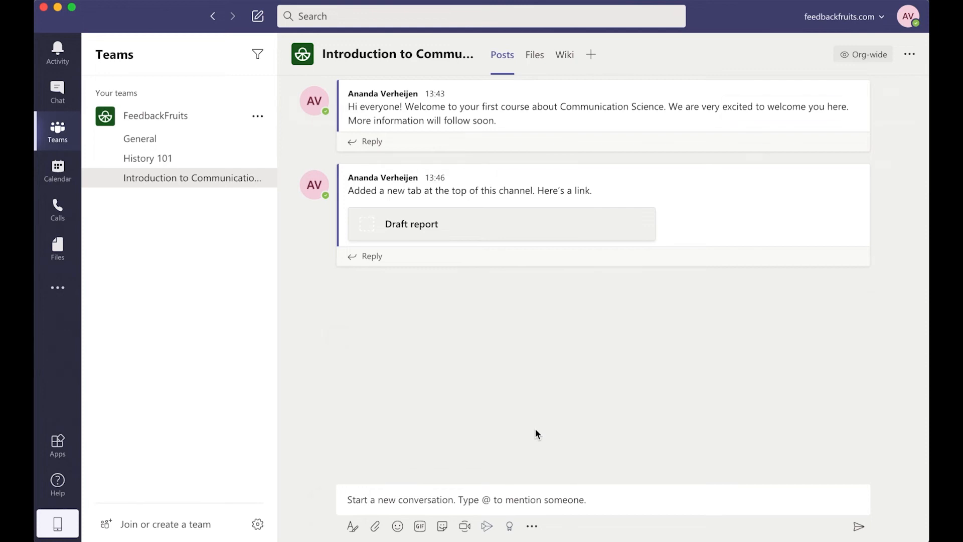
pyautogui.click(411, 223)
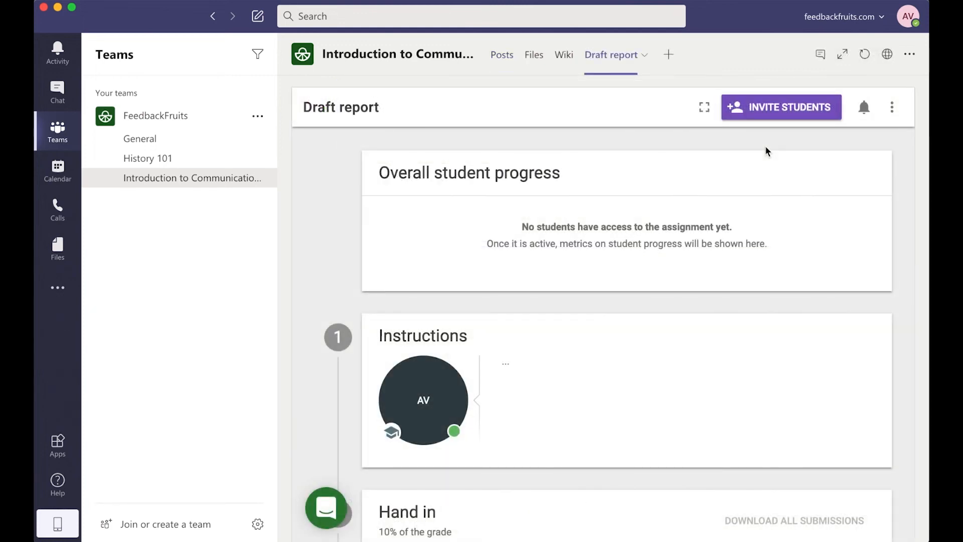
pyautogui.click(326, 508)
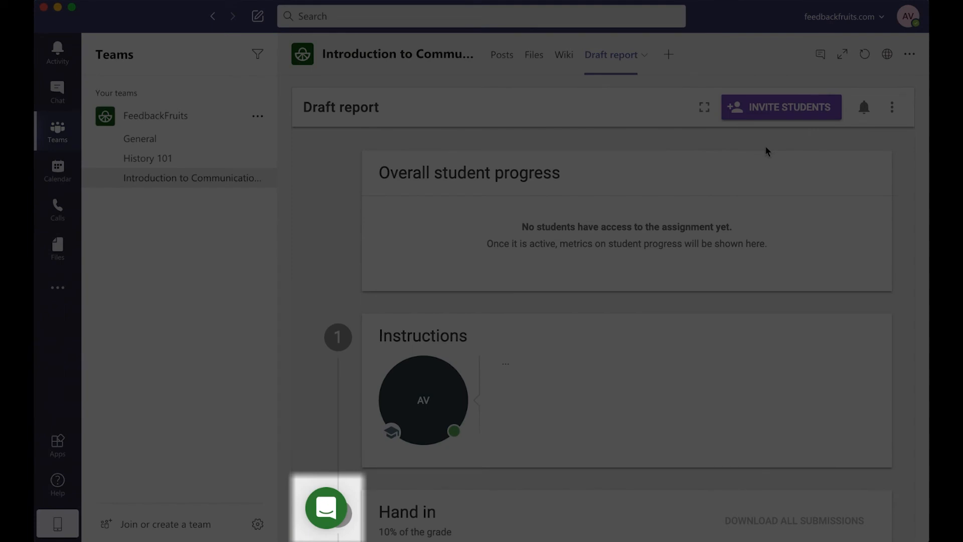